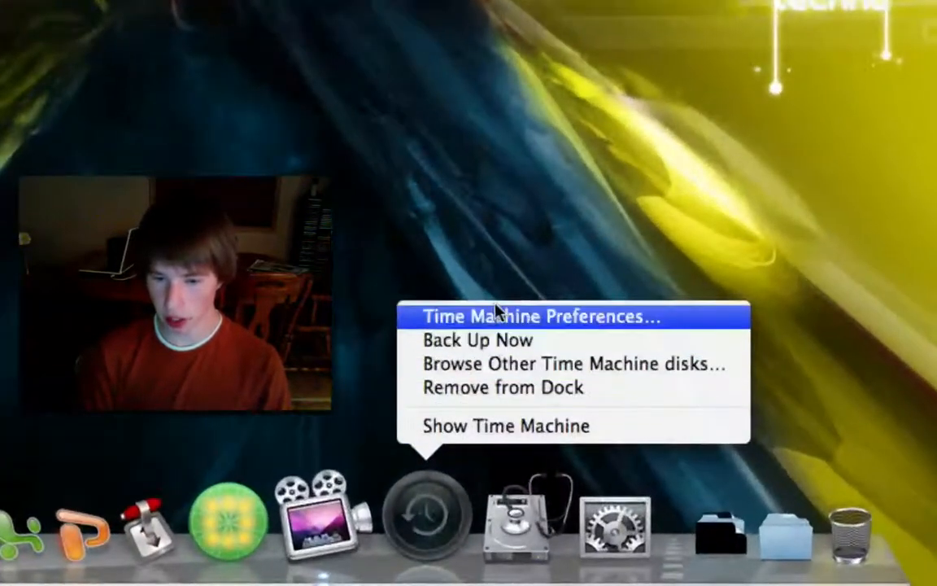
Review Time Machine preferences confirming backups are on and current, then dismiss them
{"action": "left_click", "coordinate": [538, 315]}
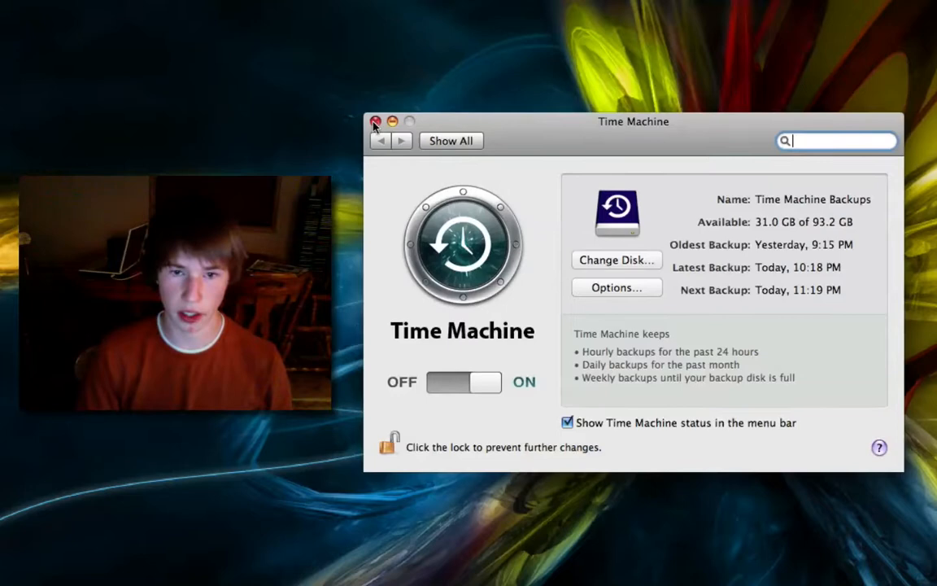
{"action": "left_click", "coordinate": [374, 120]}
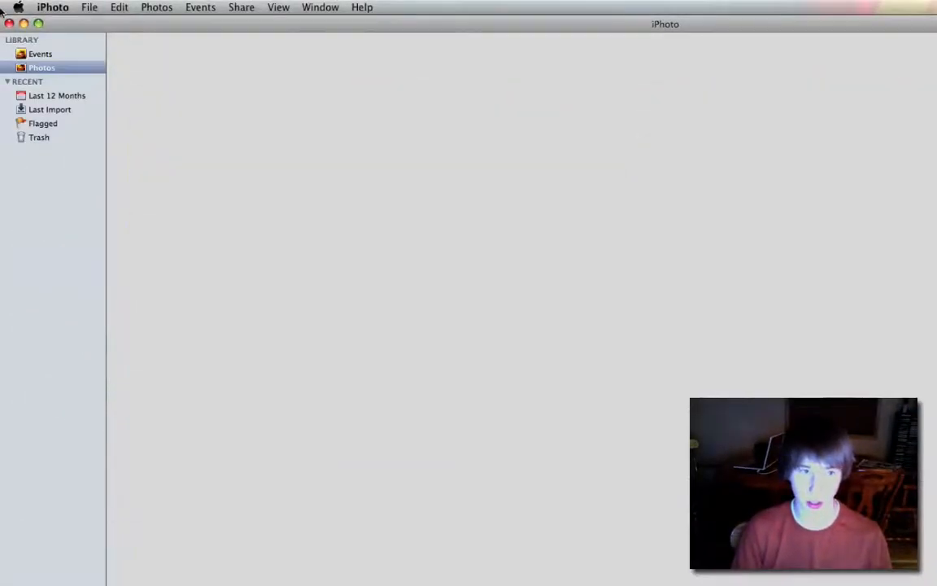
Empty the iPhoto trash from the iPhoto menu to permanently remove deleted photos
{"action": "left_click", "coordinate": [52, 7]}
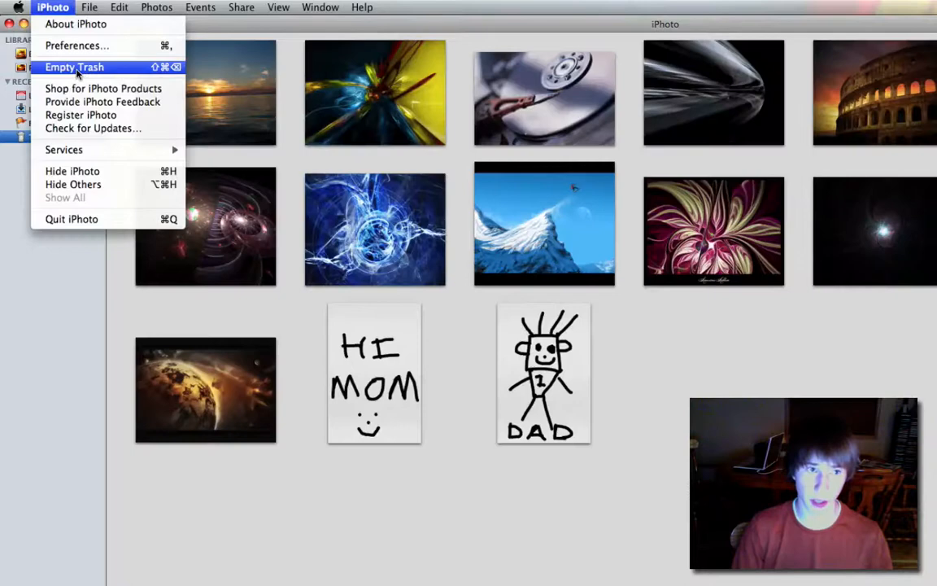
{"action": "left_click", "coordinate": [75, 67]}
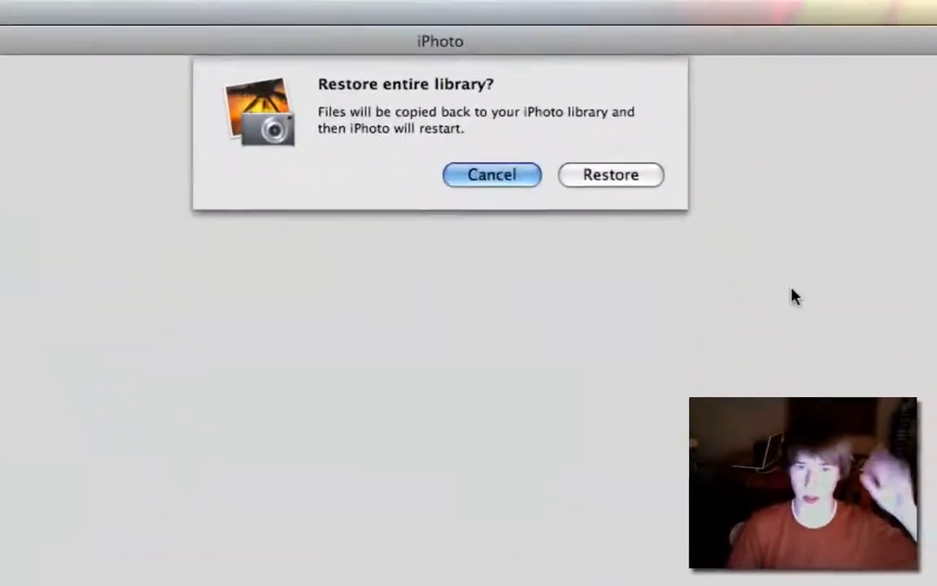
Confirm the Restore of the entire iPhoto library from the Time Machine backup
{"action": "left_click", "coordinate": [610, 174]}
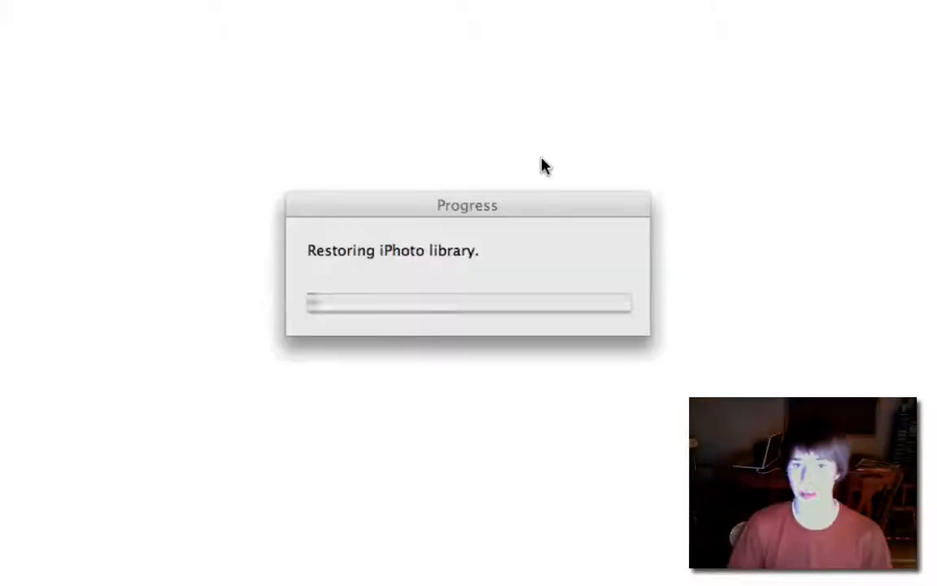